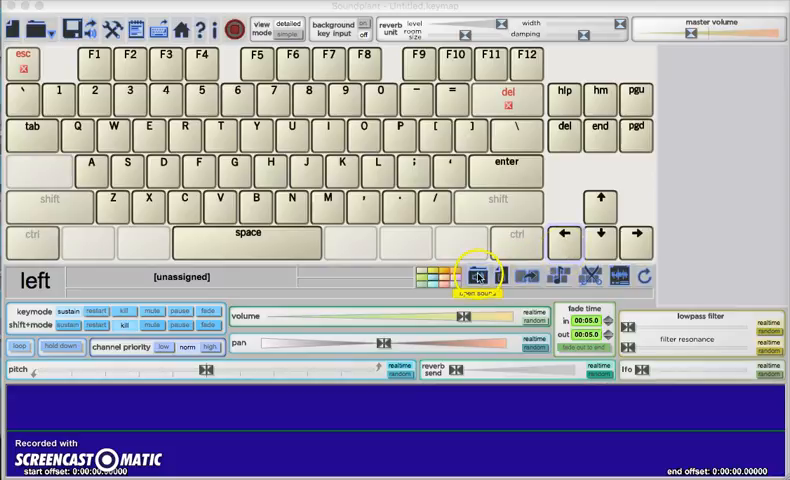
- Assign Bass Drum Groove.wav from MSU > Free Music Samples to the left arrow key
left_click(476, 278)
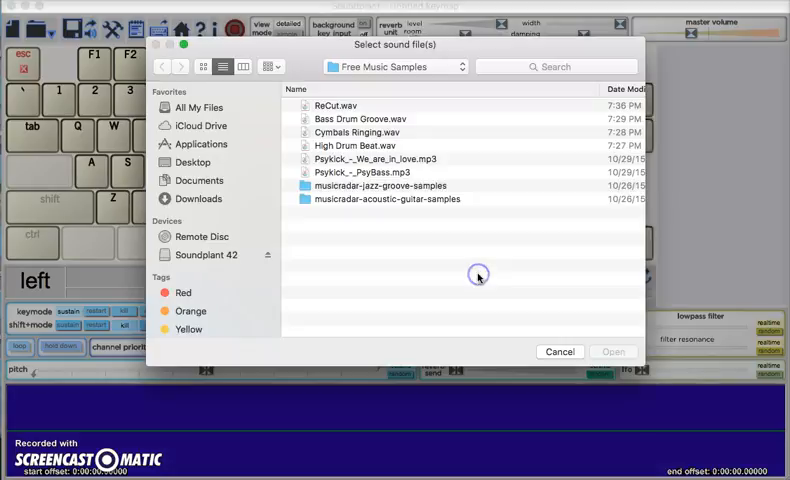
left_click(200, 180)
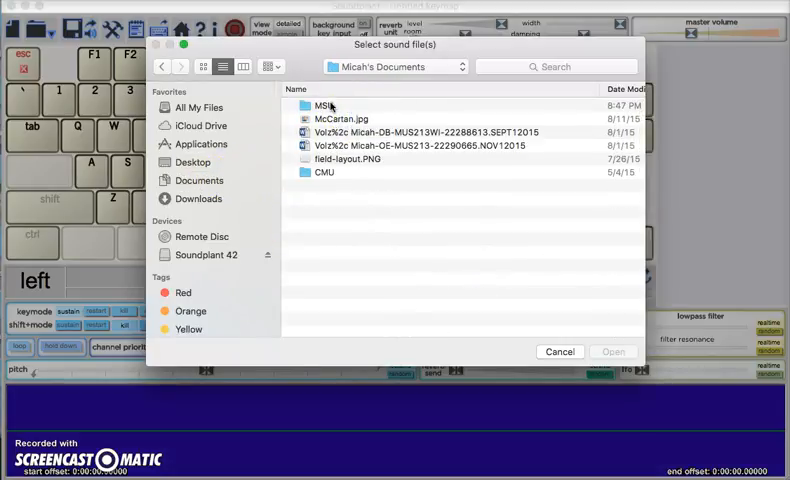
double_click(322, 104)
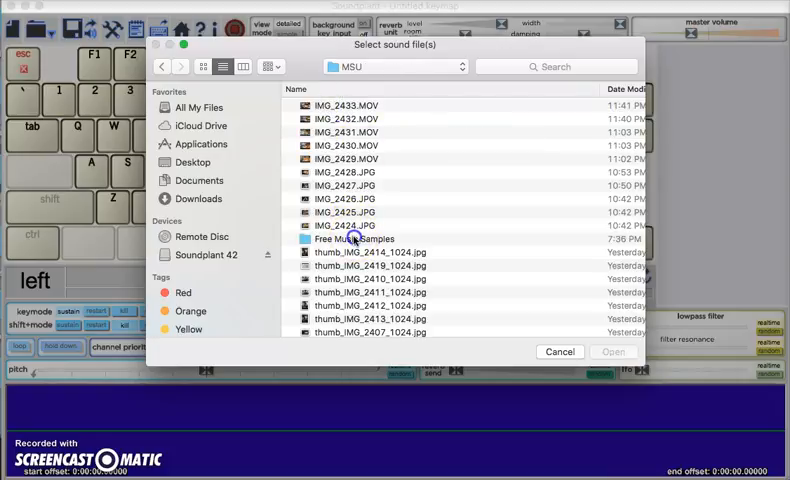
double_click(352, 238)
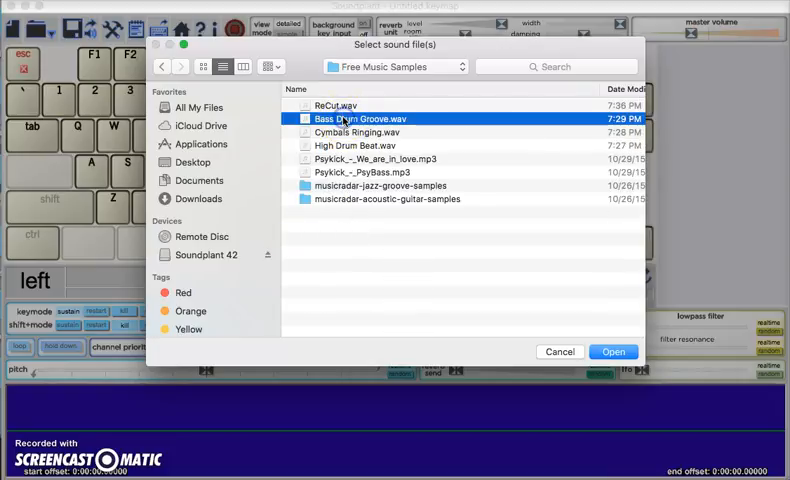
left_click(612, 352)
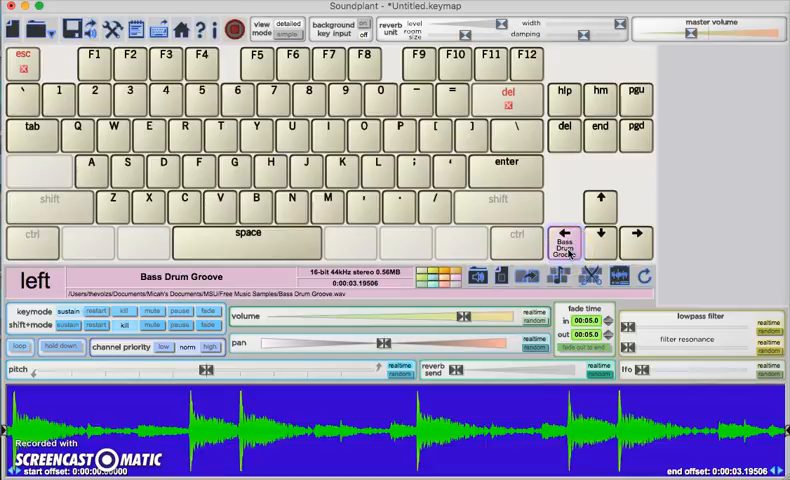
- Preview the left key's drum groove, then assign Cymbals Ringing.wav to the up arrow key
left_click(564, 244)
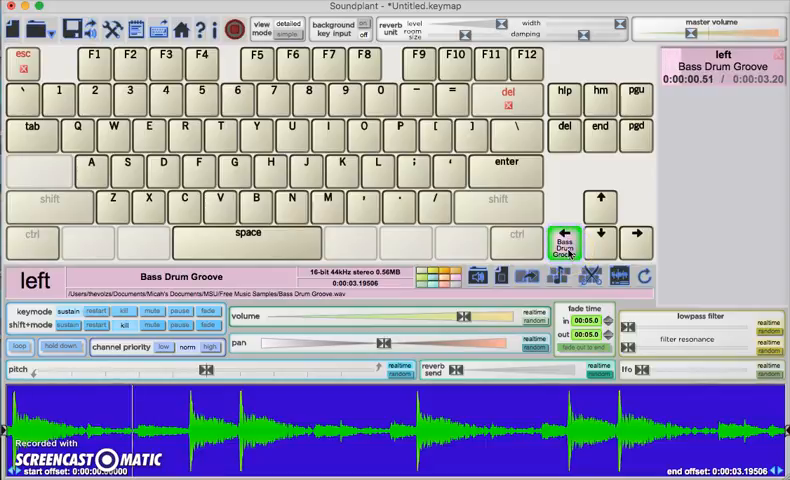
left_click(564, 240)
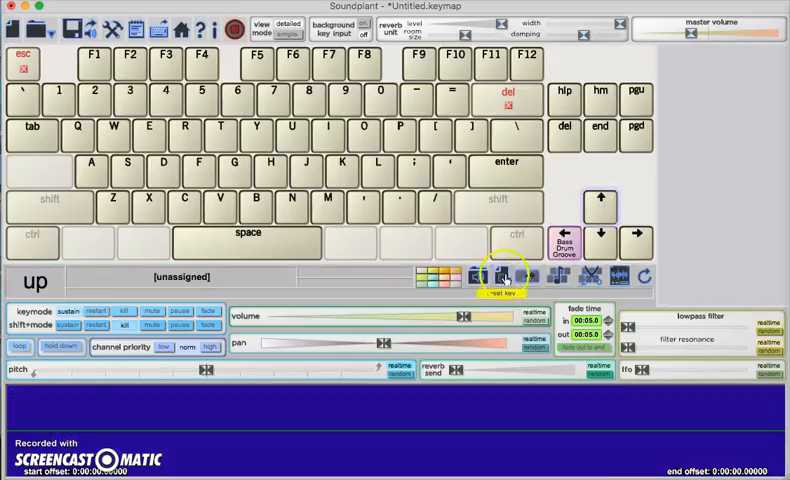
left_click(502, 276)
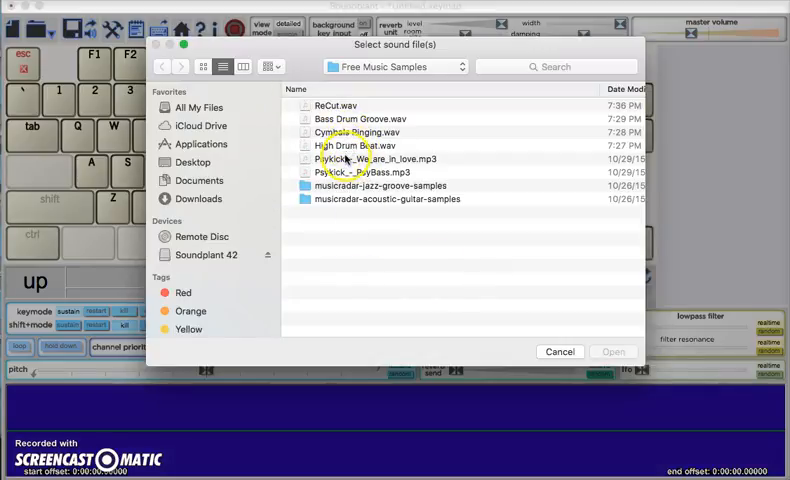
left_click(362, 132)
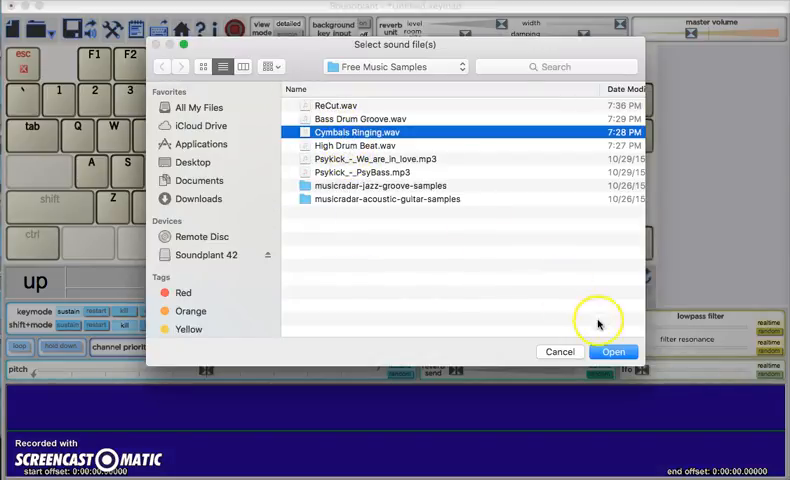
left_click(614, 352)
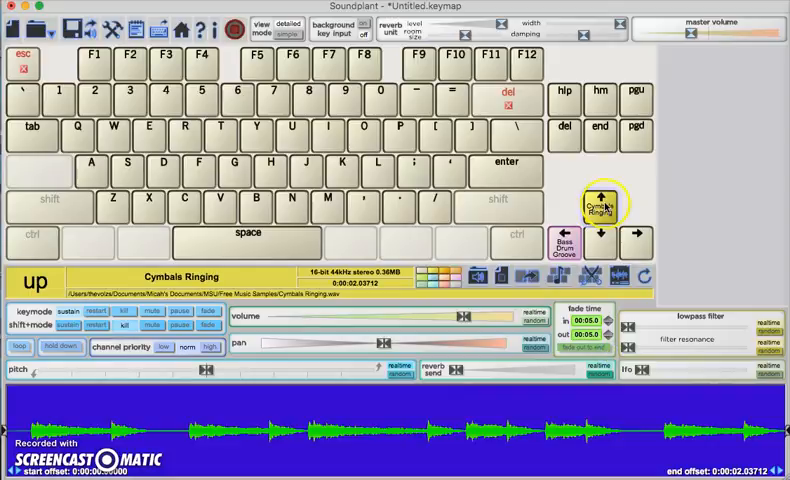
left_click(600, 208)
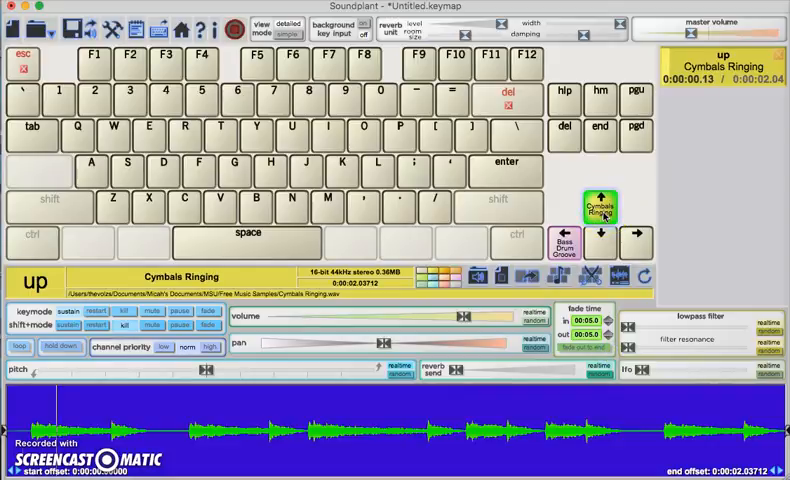
left_click(600, 208)
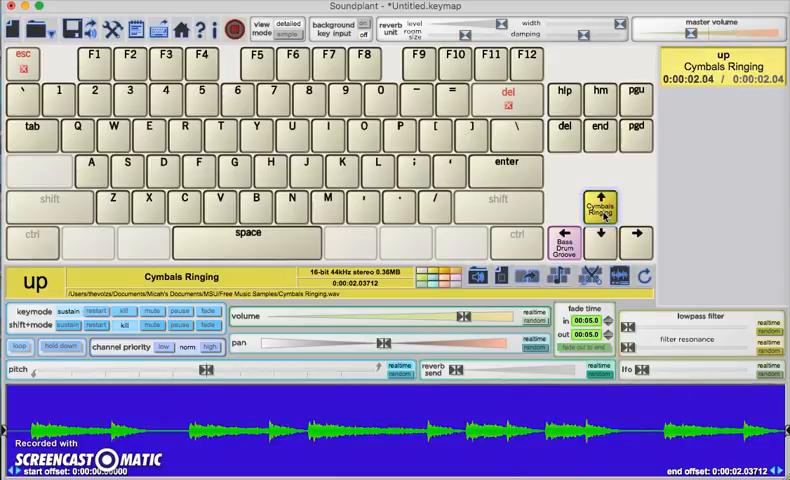
left_click(560, 246)
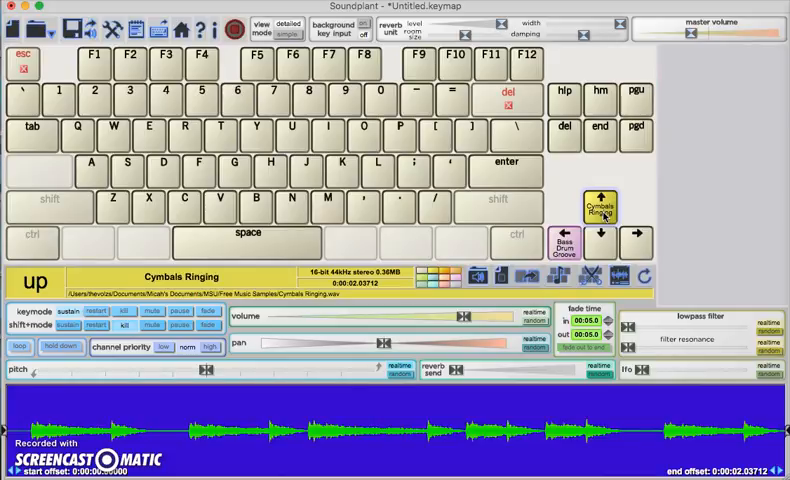
left_click(598, 210)
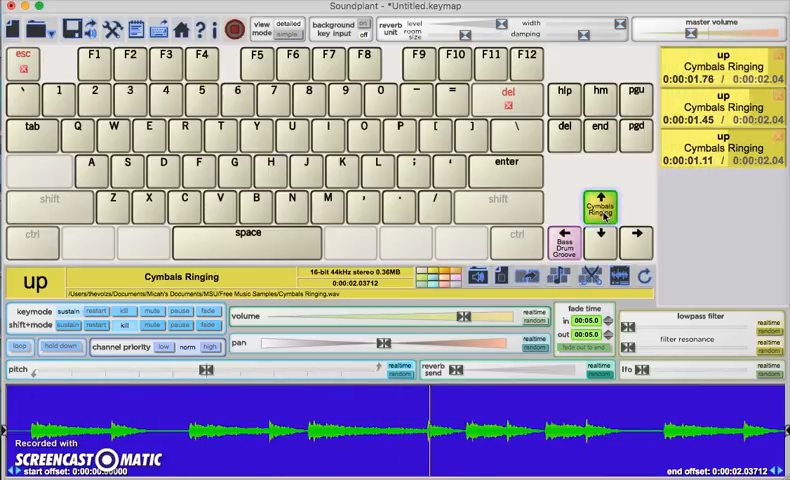